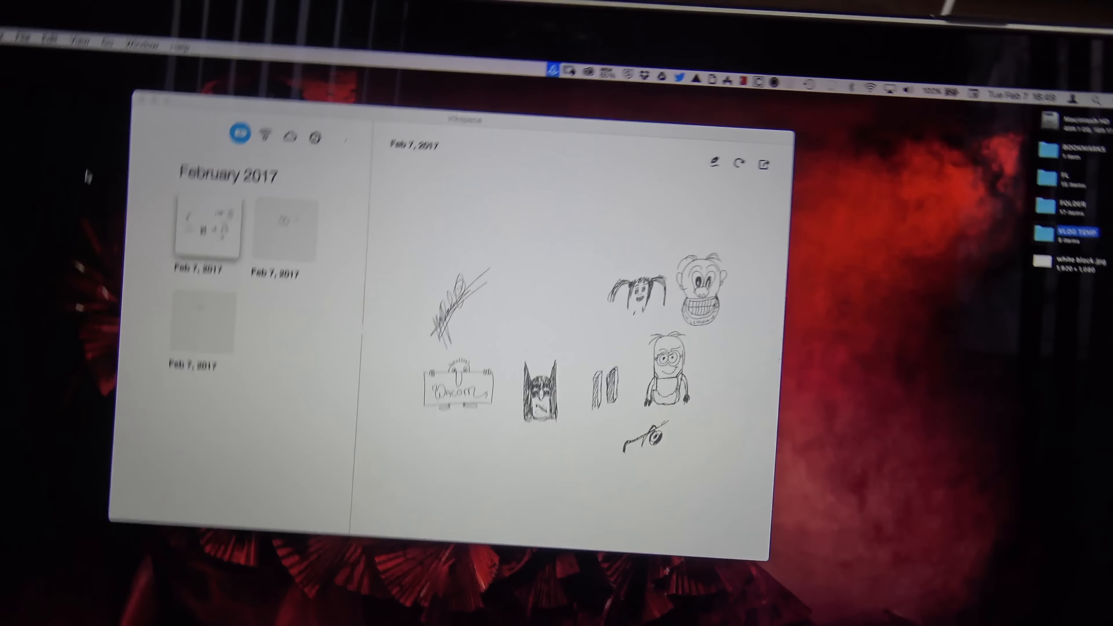
- Show Layer 3's copy, delete, merge and split options from the eight-layer strip
right_click(329, 554)
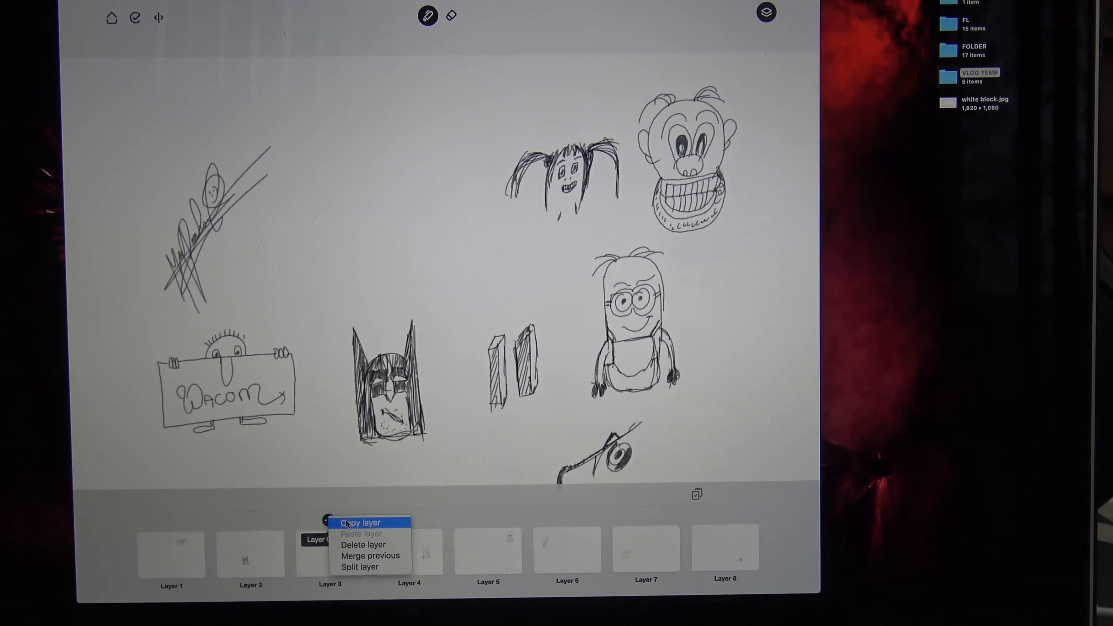